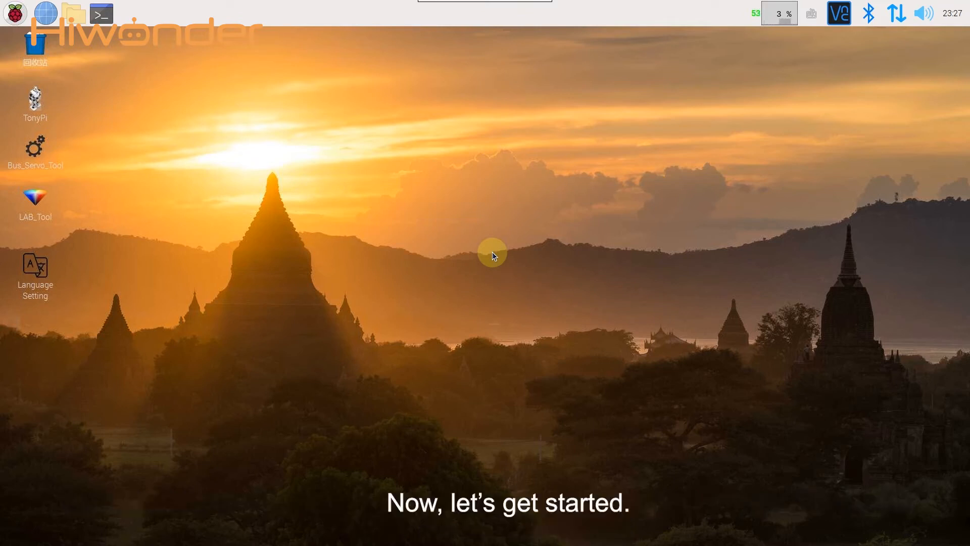
# Open LXTerminal from the taskbar terminal icon.
pyautogui.click(100, 13)
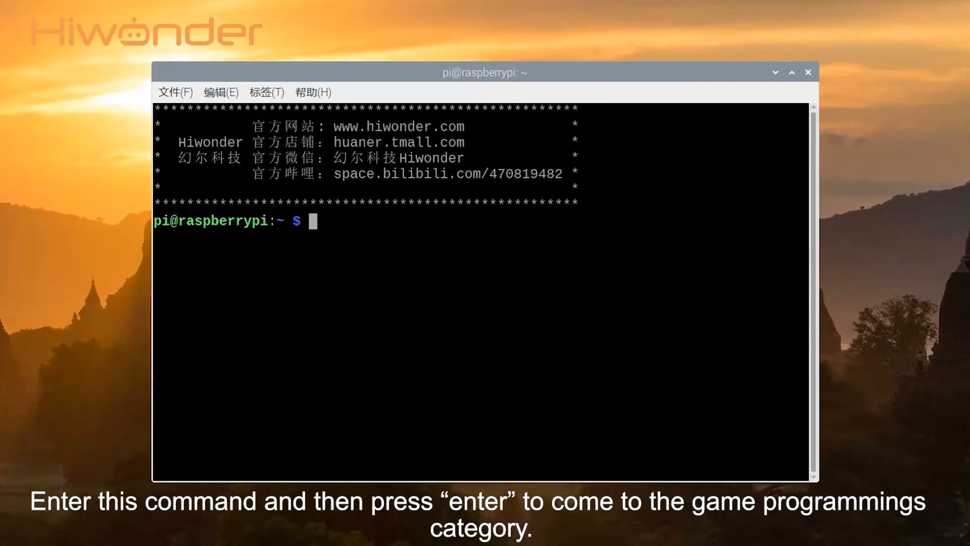
# Change directory to TonyPi/Extend/Sensor with cd.
pyautogui.write('cd Ton')
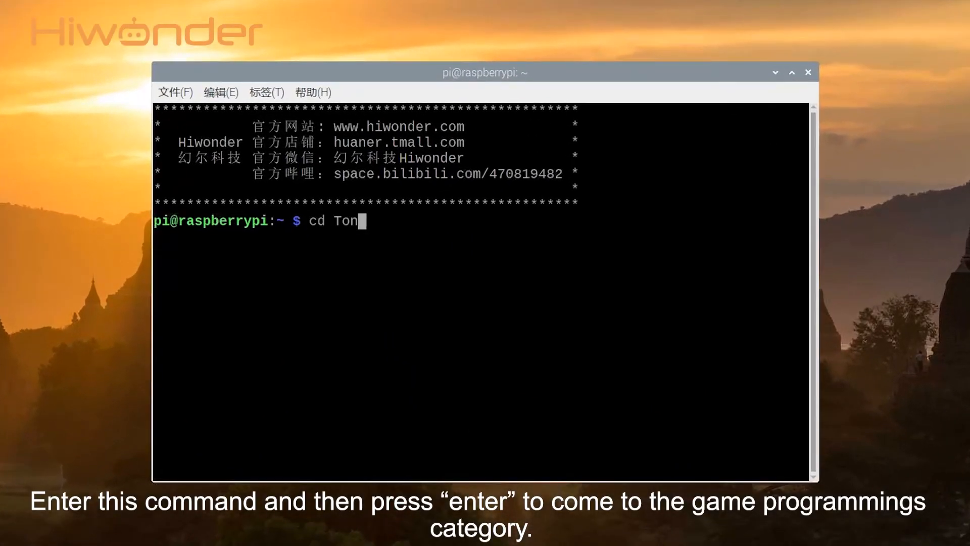
pyautogui.write('yPi/Ext')
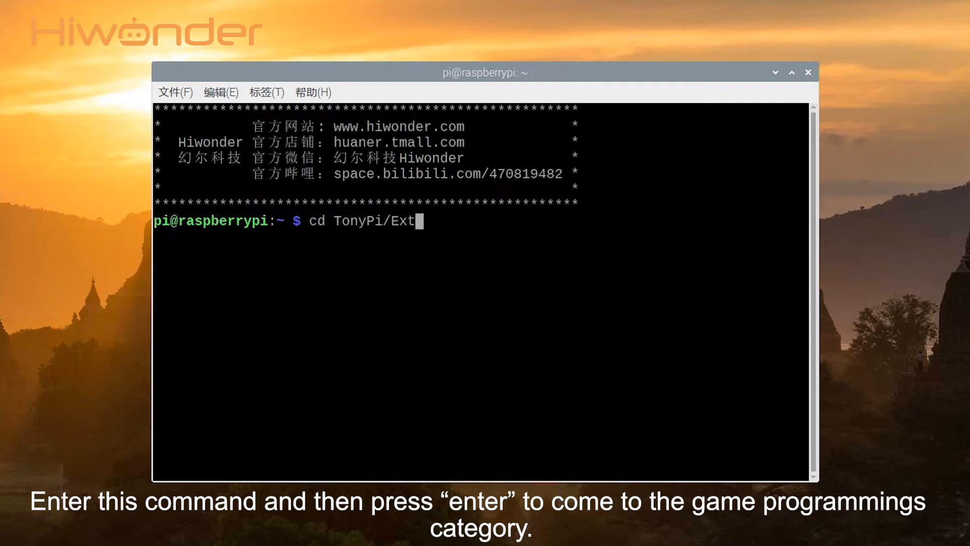
pyautogui.write('end/S')
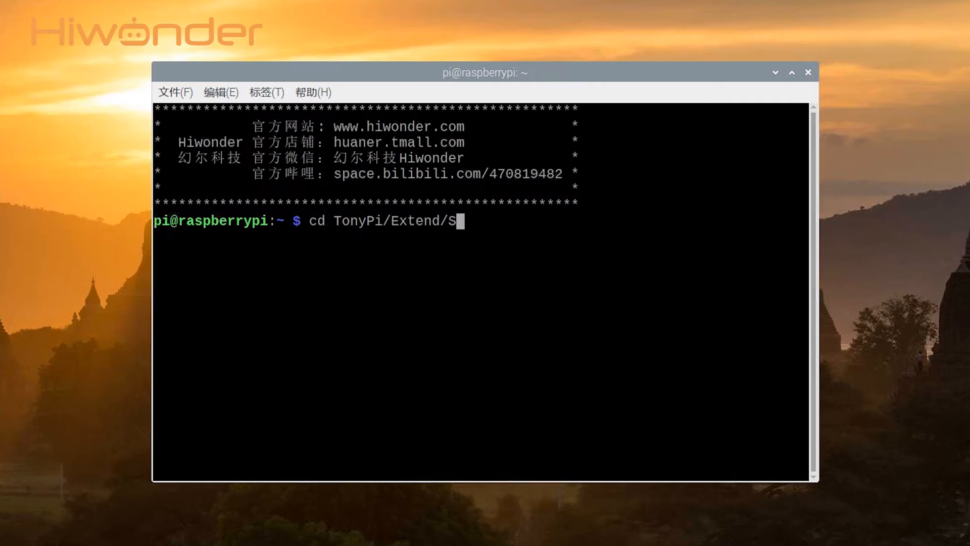
pyautogui.write('ensor/')
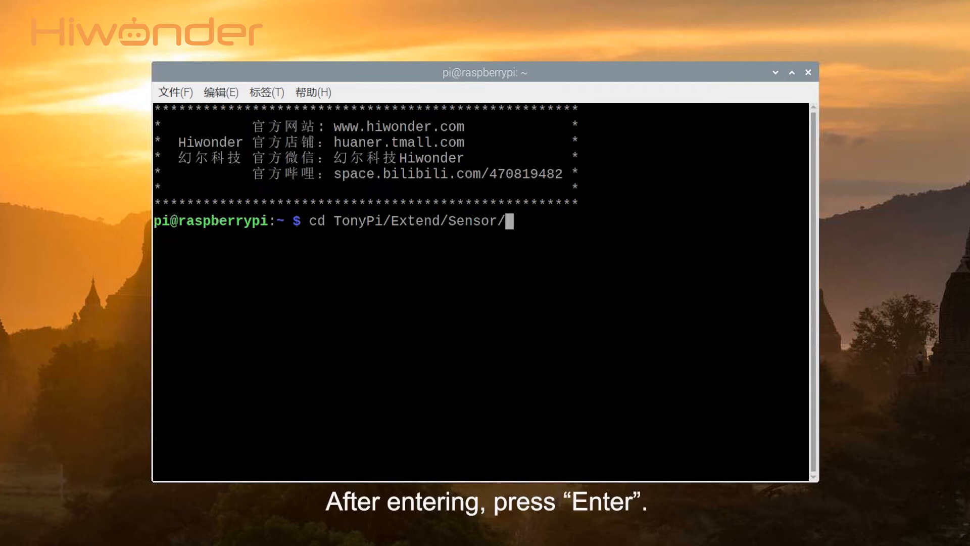
pyautogui.press('Return')
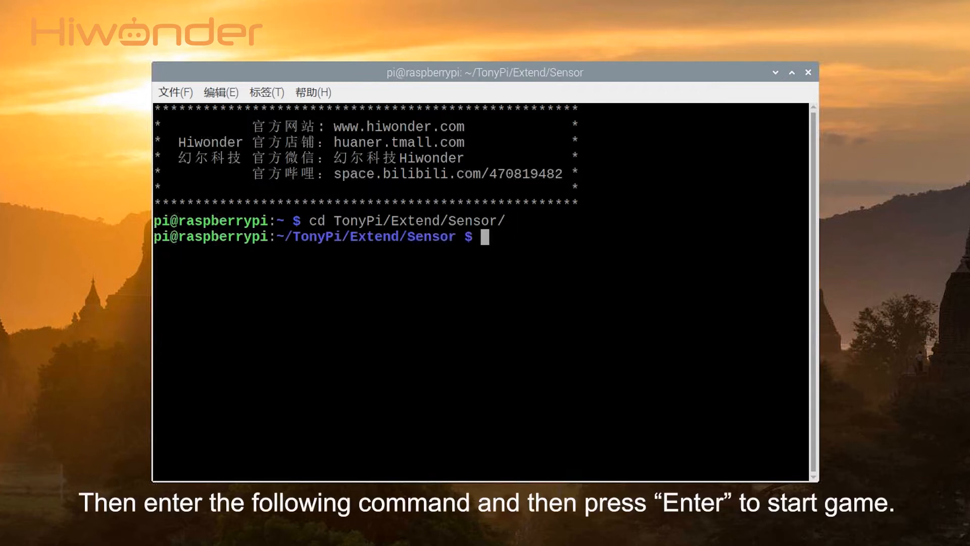
# Enter 'sudo python3 LatticeDisplayDemo.py' at the prompt without running it.
pyautogui.write('sud')
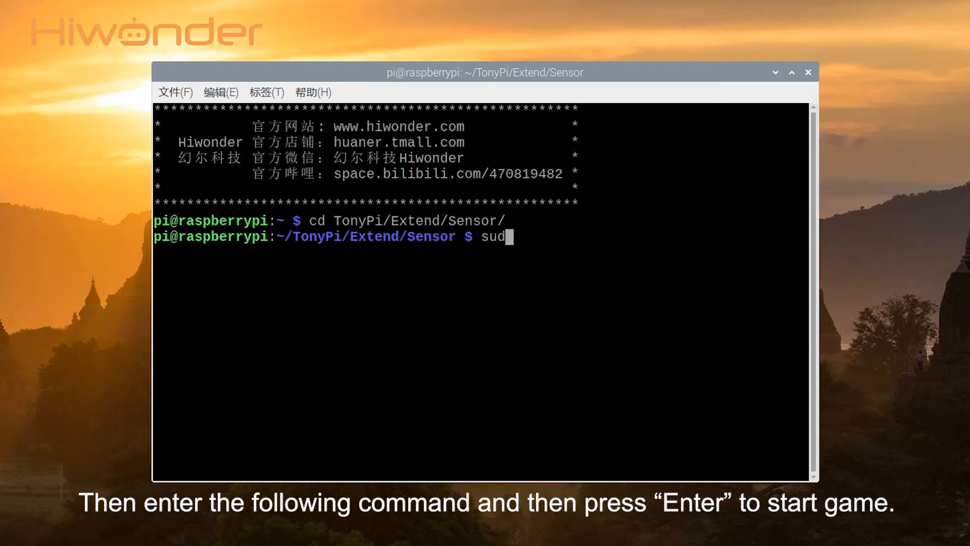
pyautogui.write('o python3')
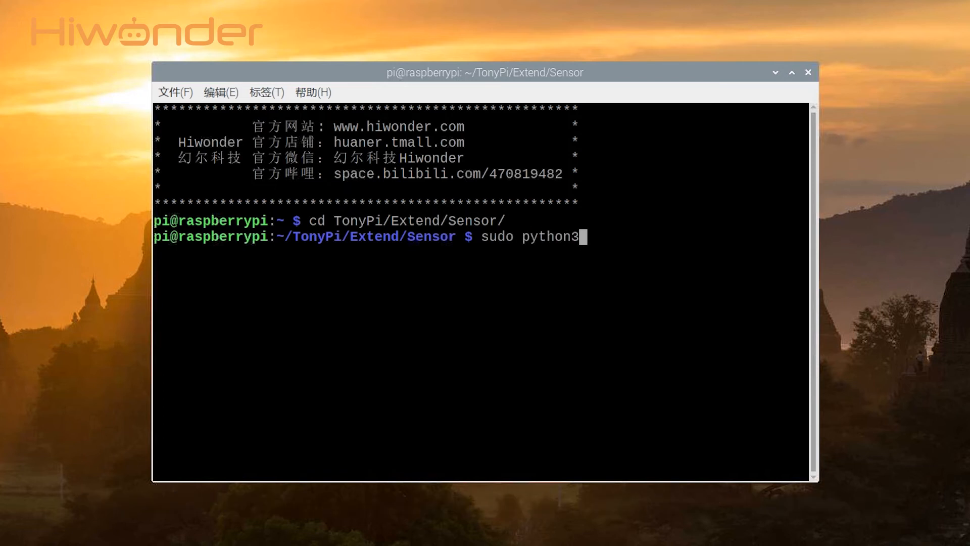
pyautogui.write('LatticeDisplayDemo.py')
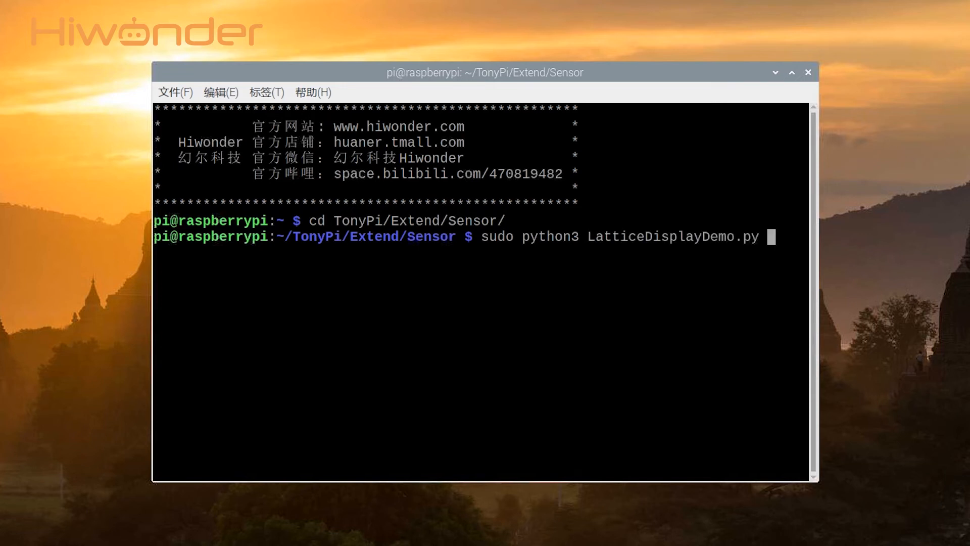